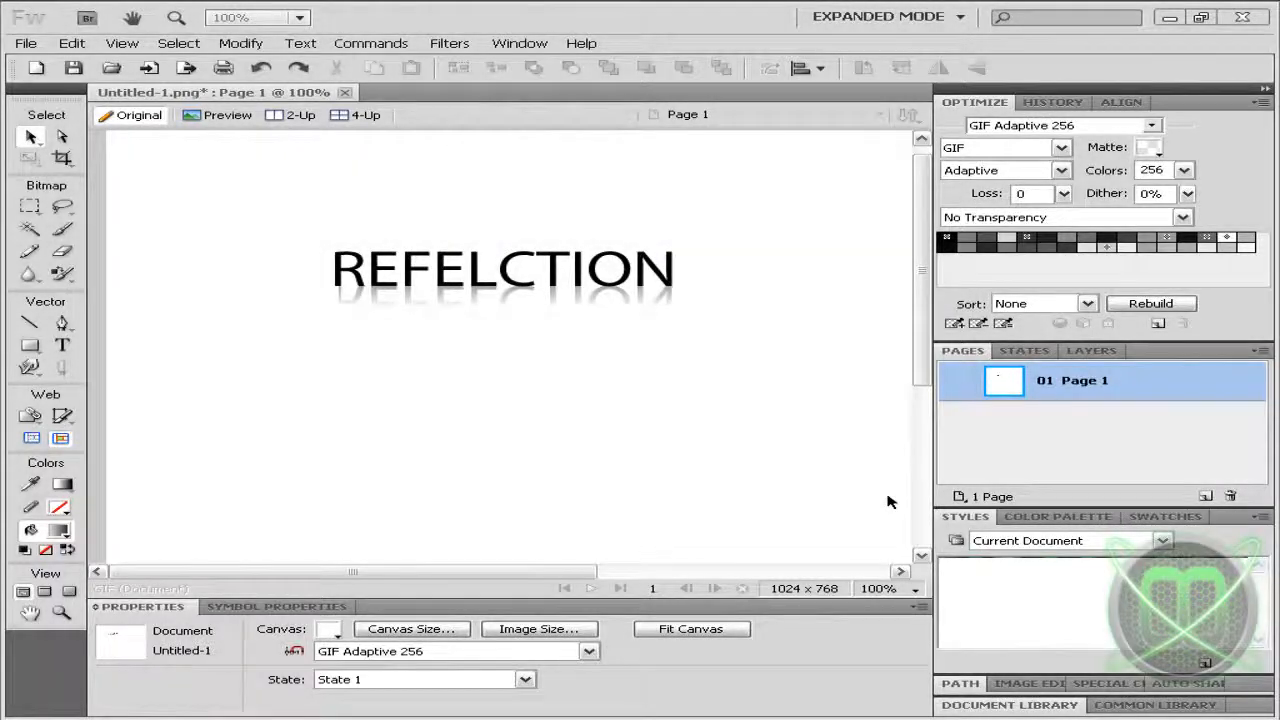
mouse_move(885, 482)
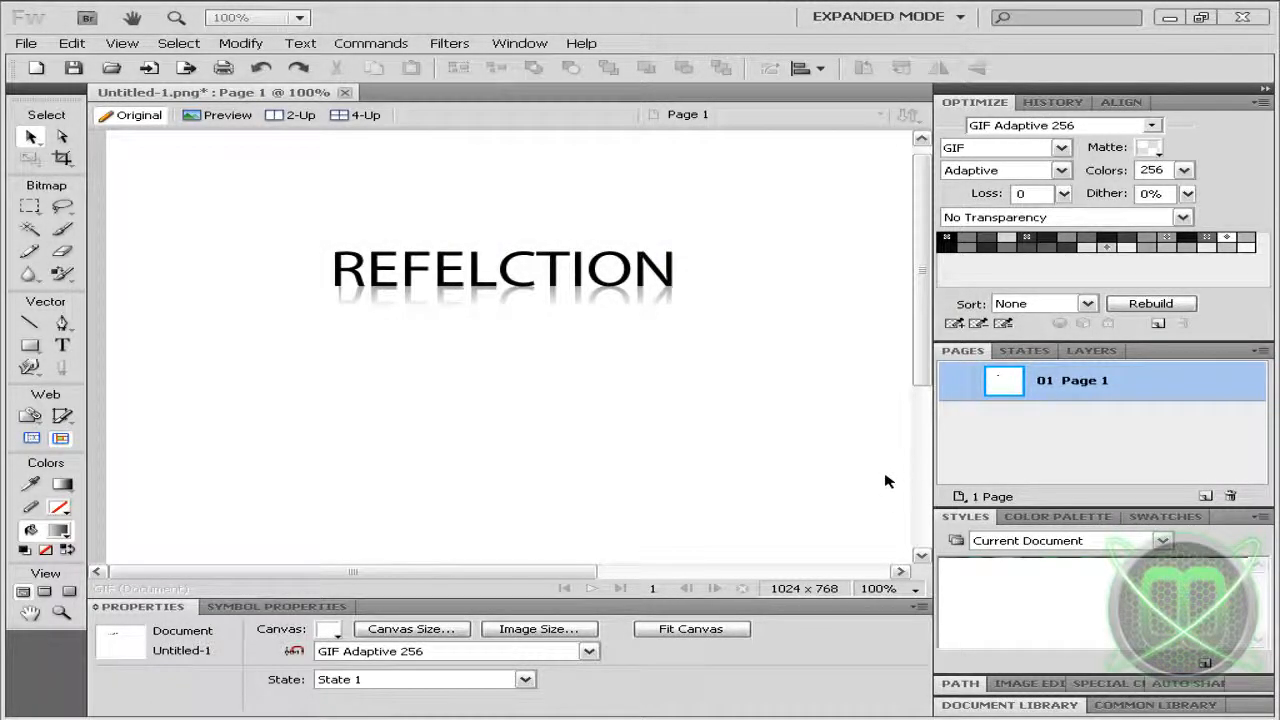
mouse_move(820, 437)
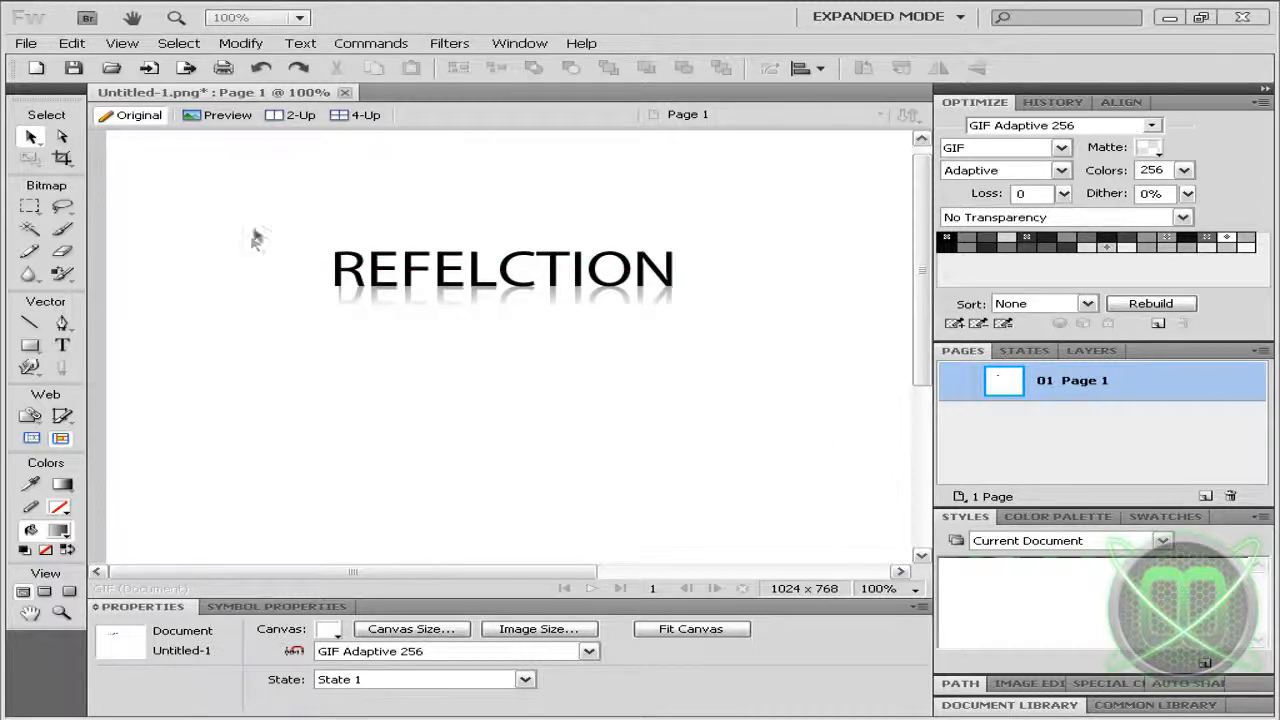
Step: Start a new document from the File menu, getting 1024 × 768 px settings at 96 ppi
click(26, 43)
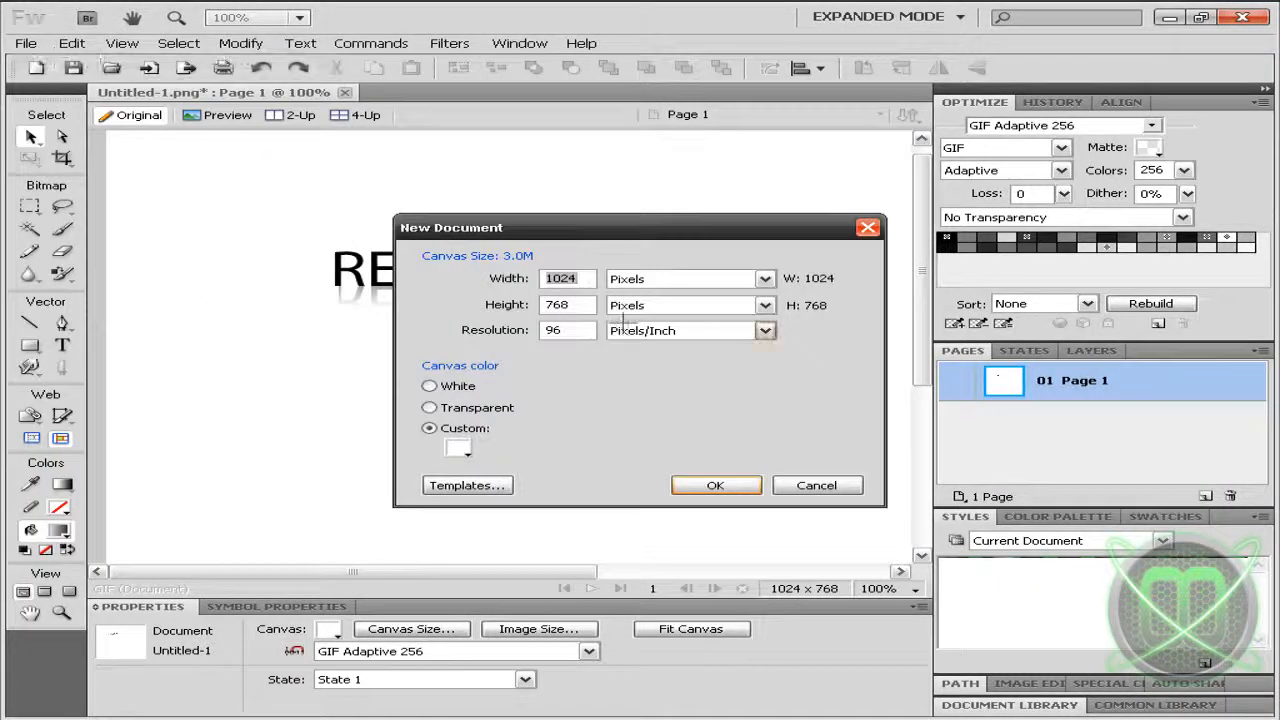
Step: Create the blank document and type 'POISOANGEL' in large black 54-pt text
click(715, 485)
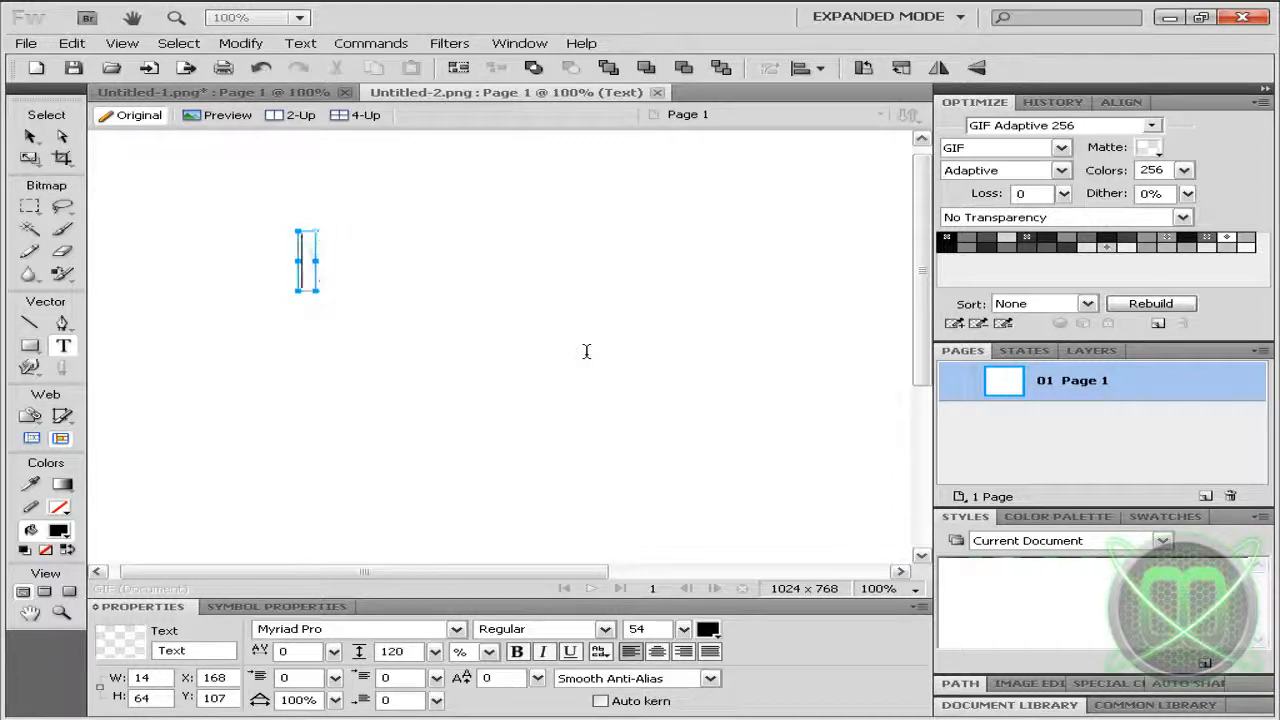
text(OOP)
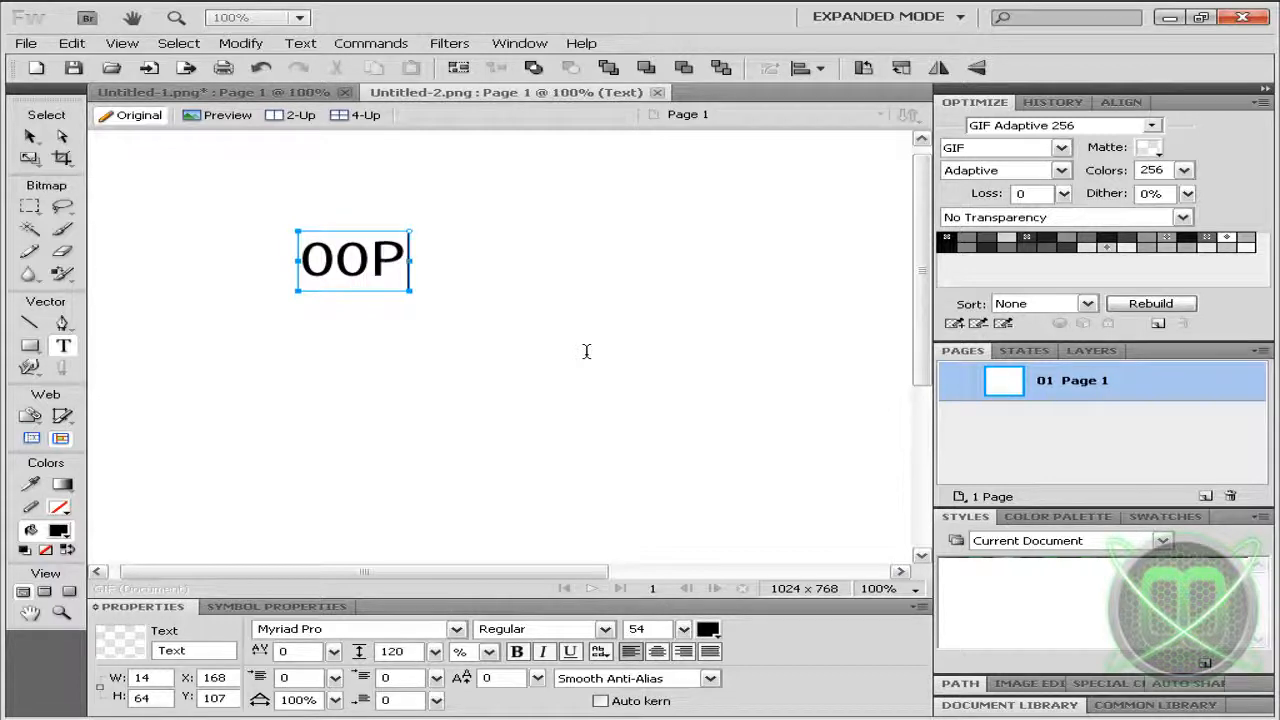
text(oi)
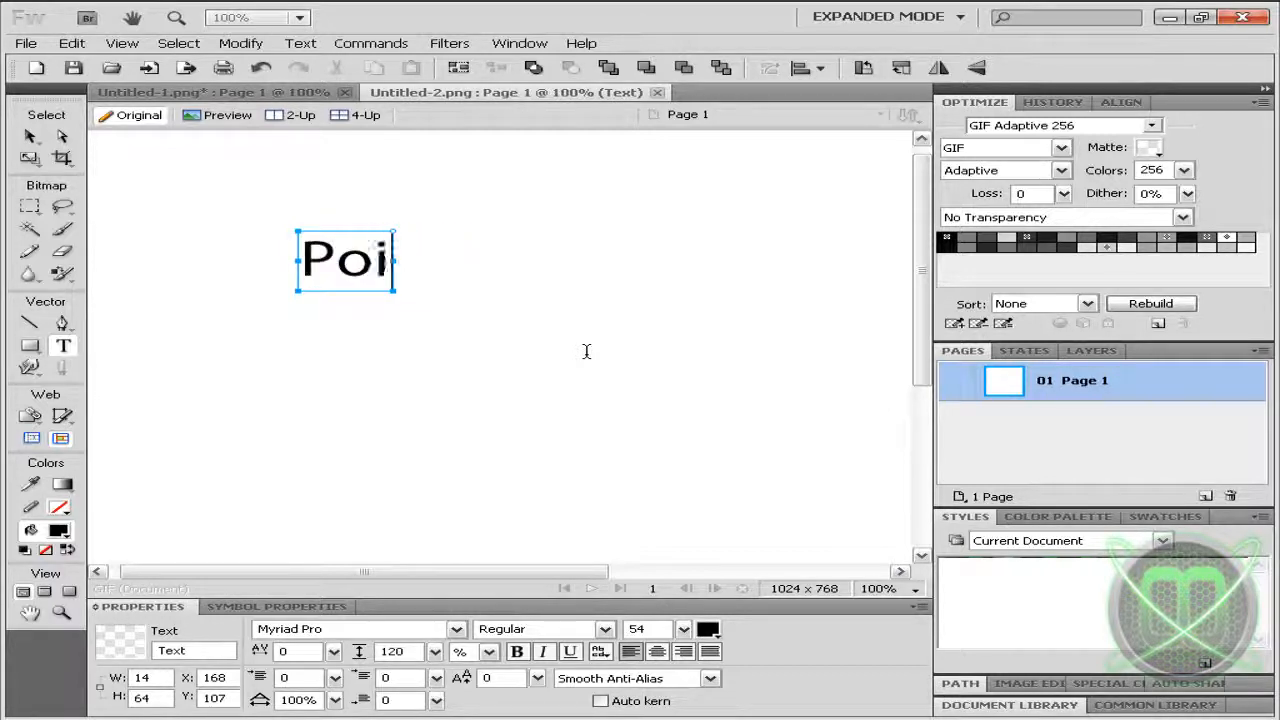
text(sonA)
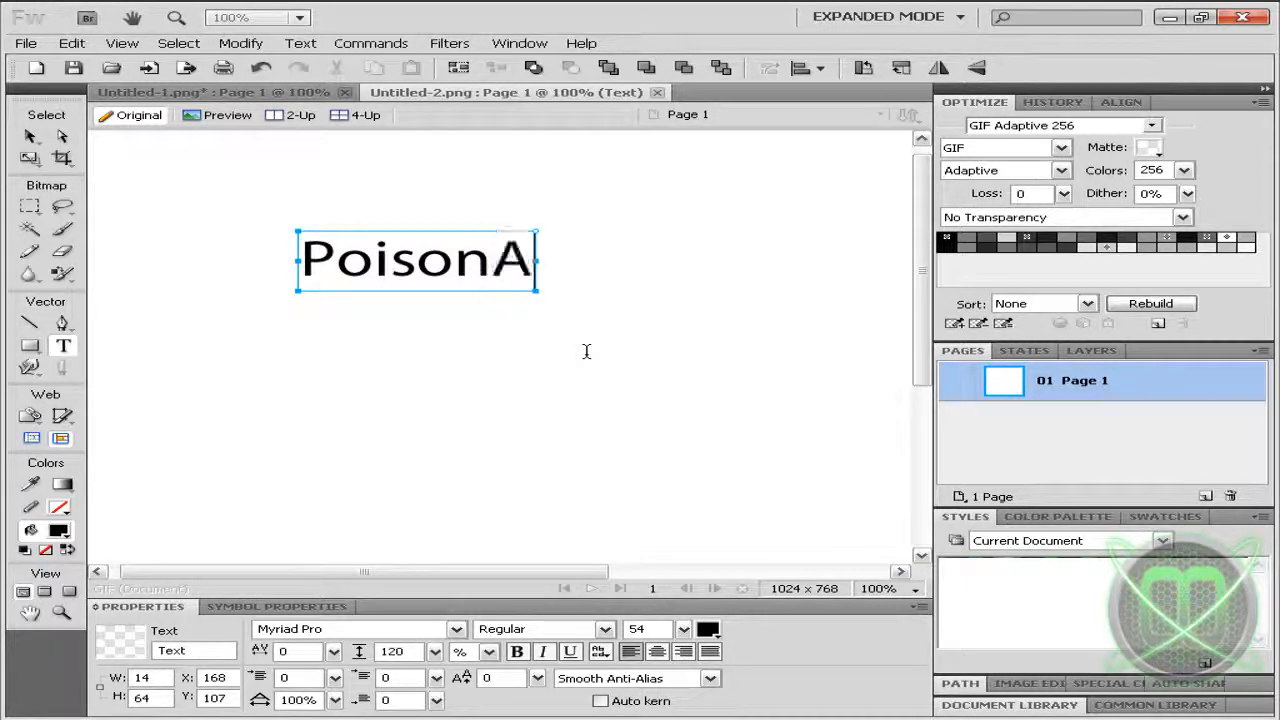
text(ngel)
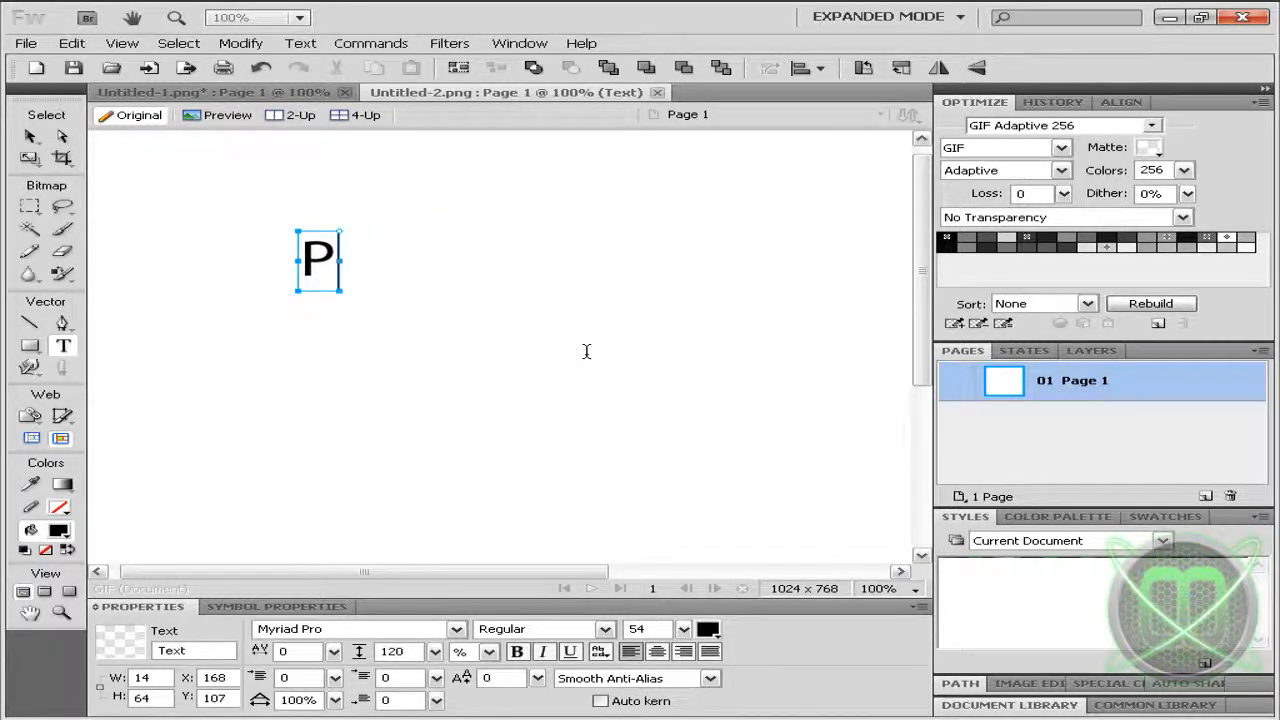
text(OIS)
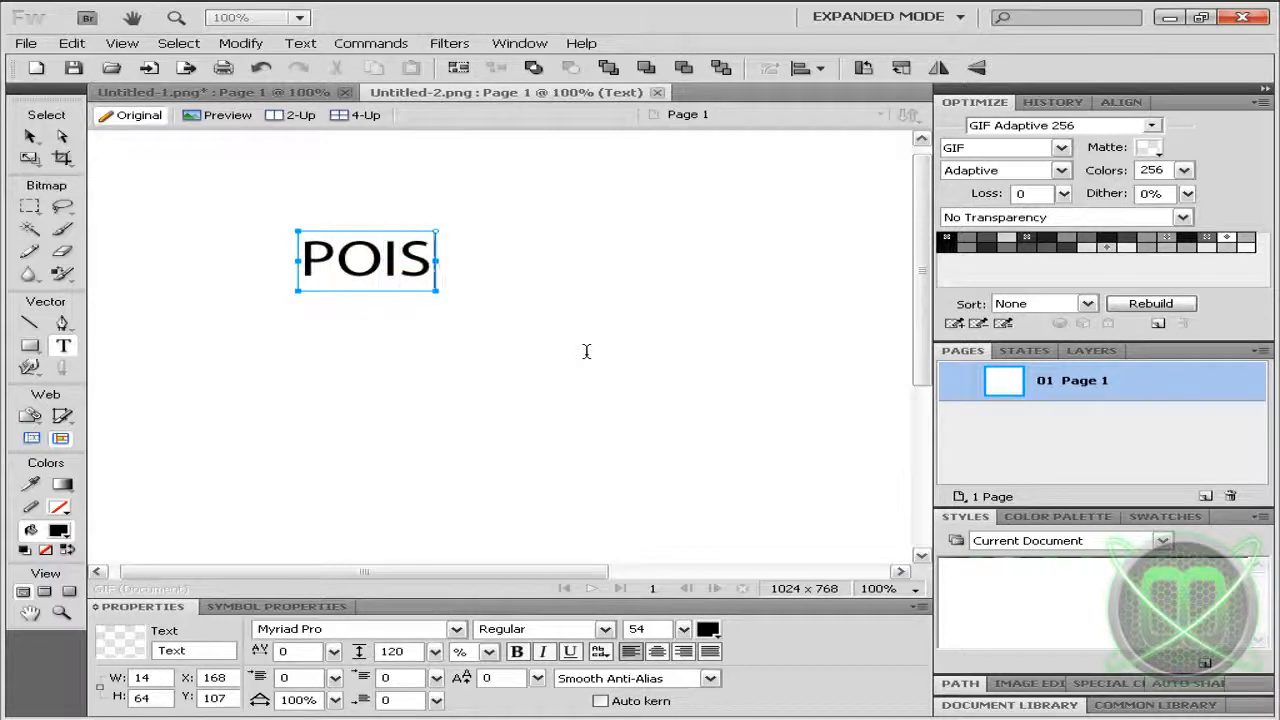
text(OAN)
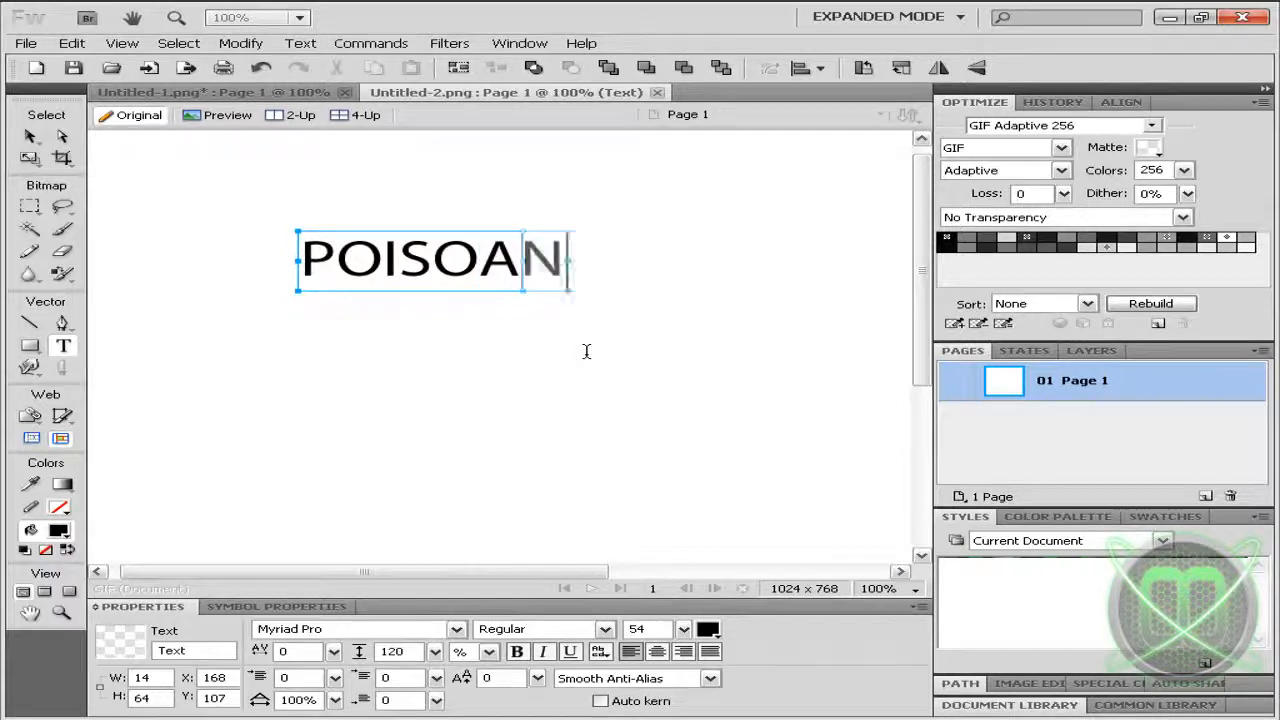
text(GEL)
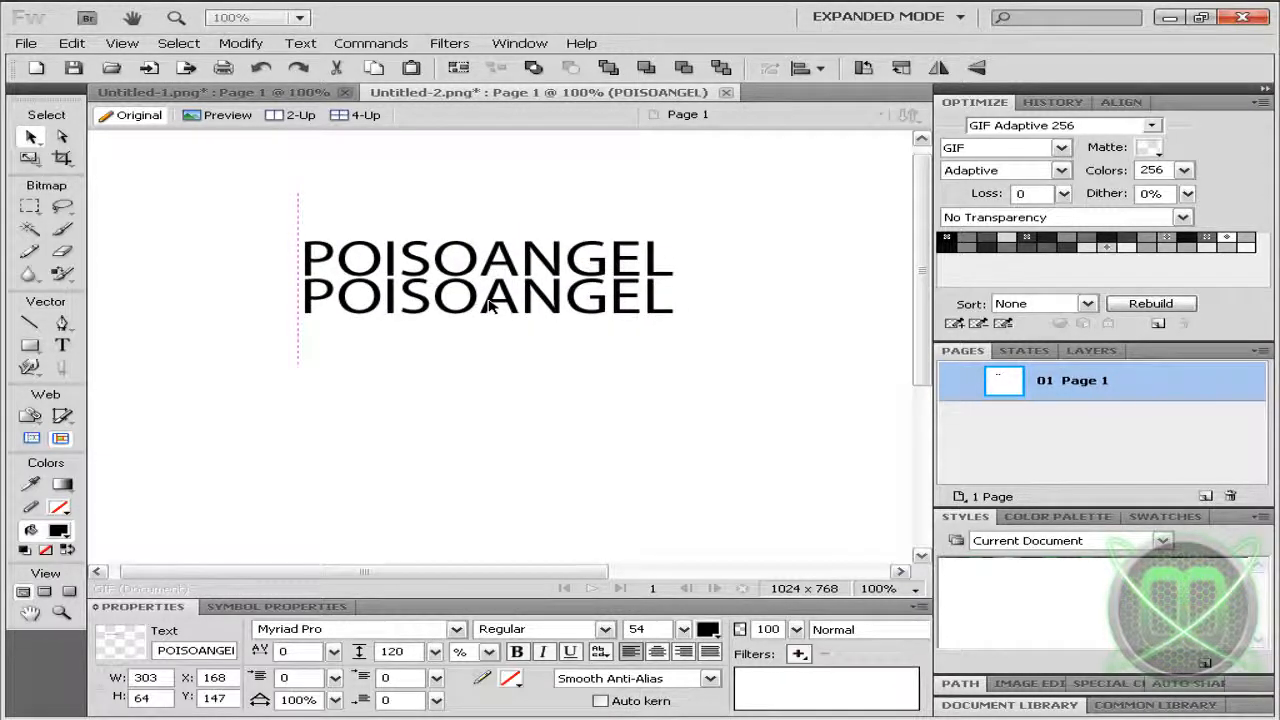
Step: Select the duplicate POISOANGEL text, undo a stray change, and position it overlapping the original's bottom
click(487, 293)
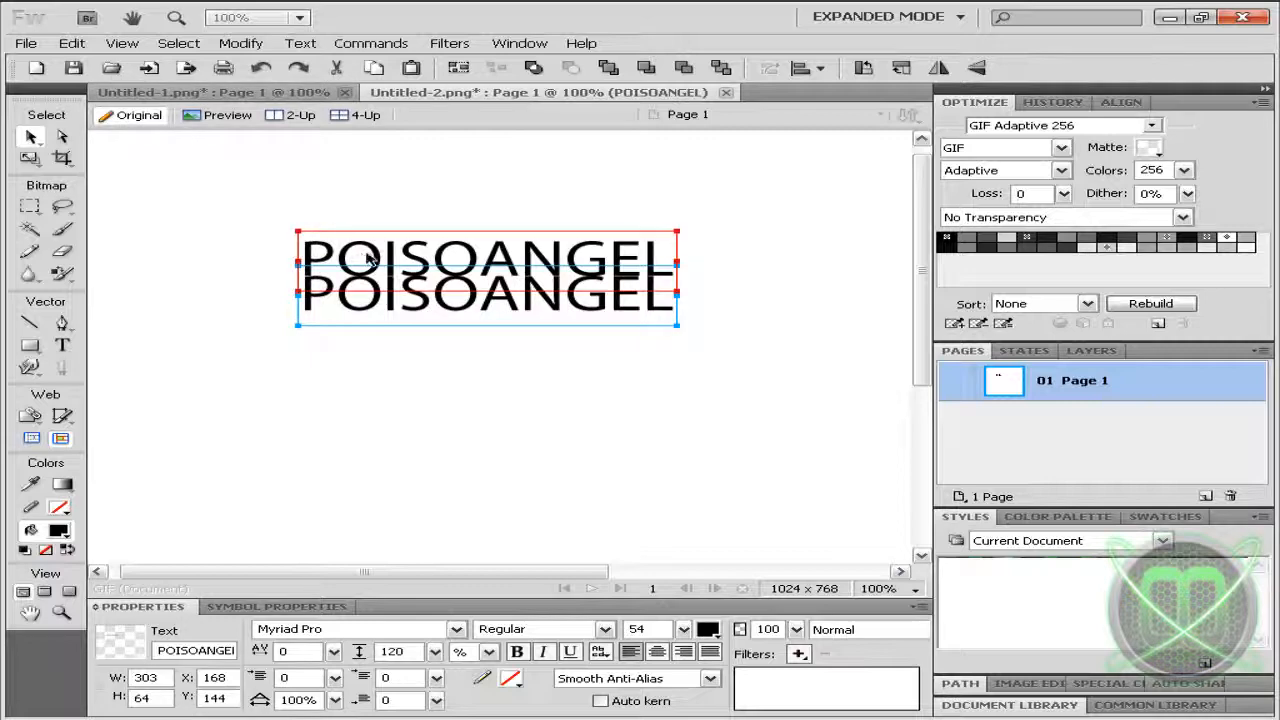
right_click(370, 260)
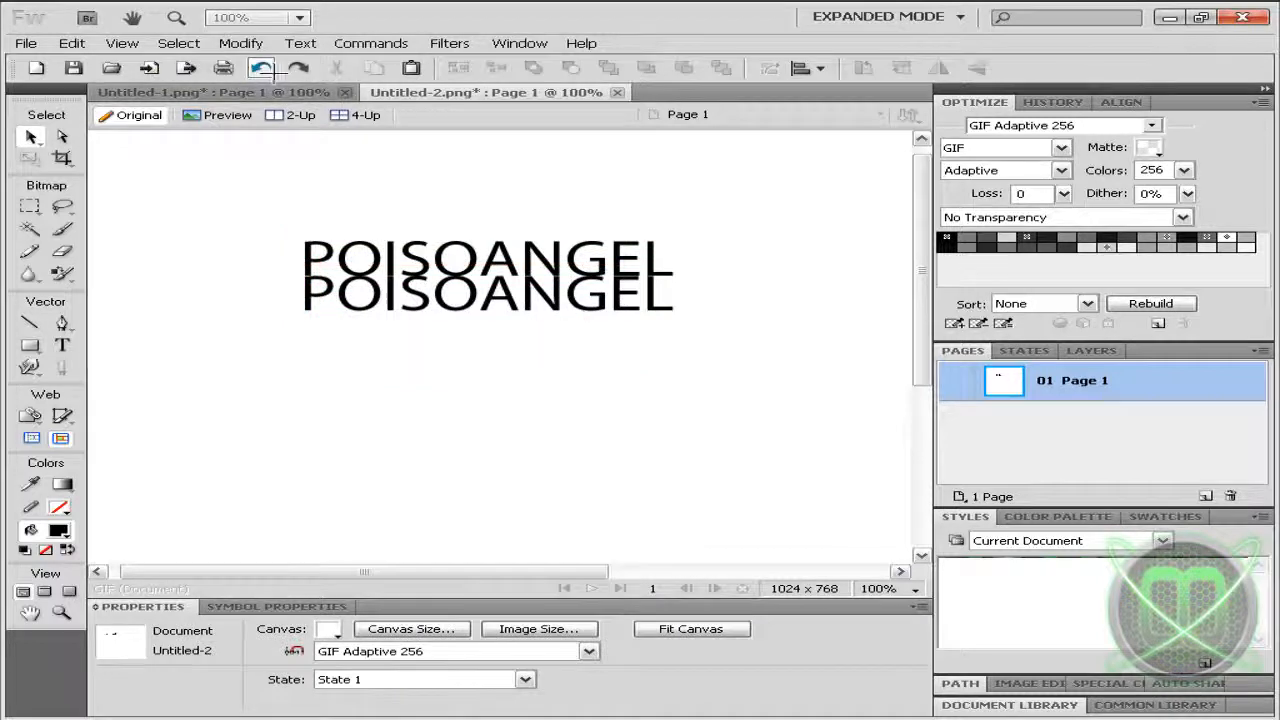
click(487, 291)
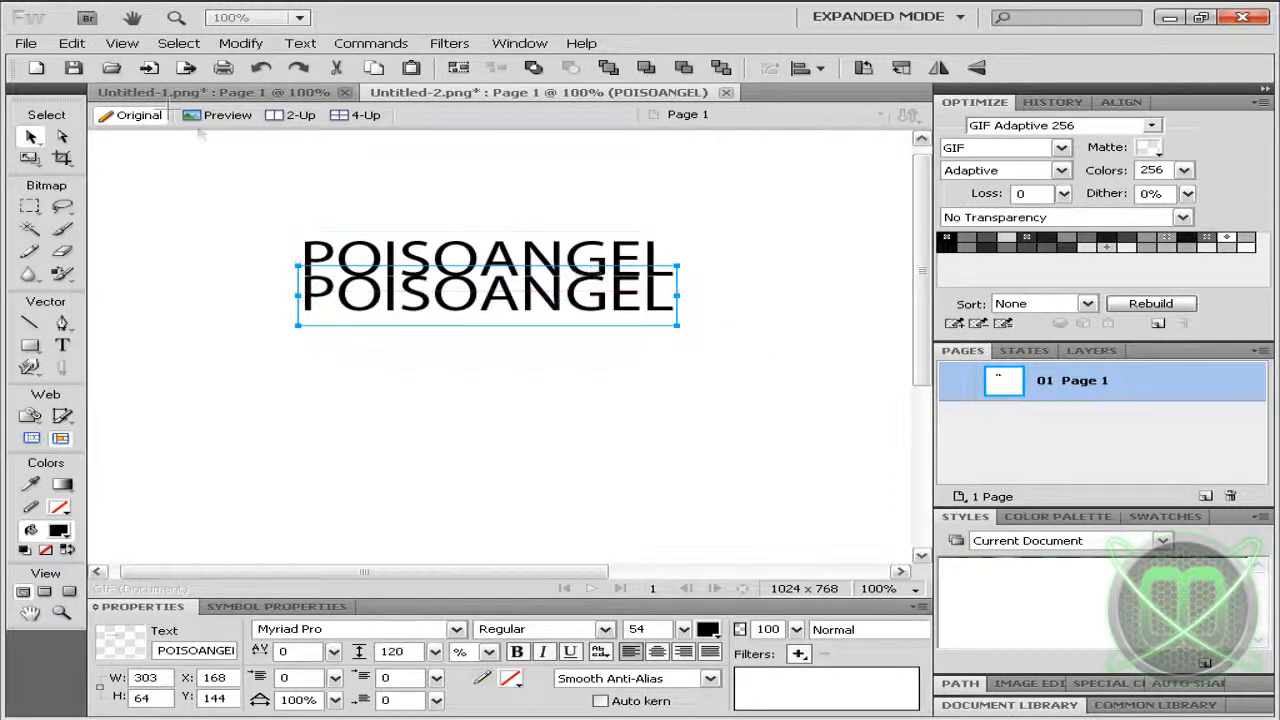
Step: Flip the lower POISOANGEL copy vertically via Modify > Transform
click(240, 43)
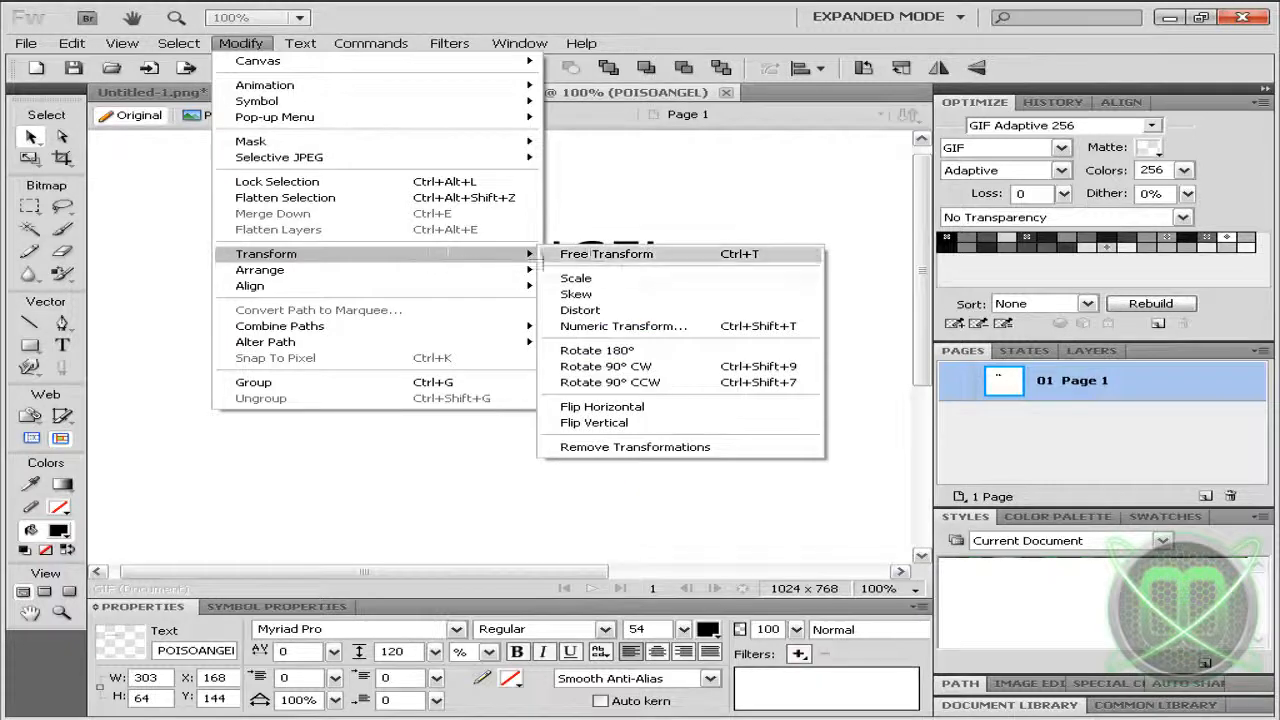
click(593, 422)
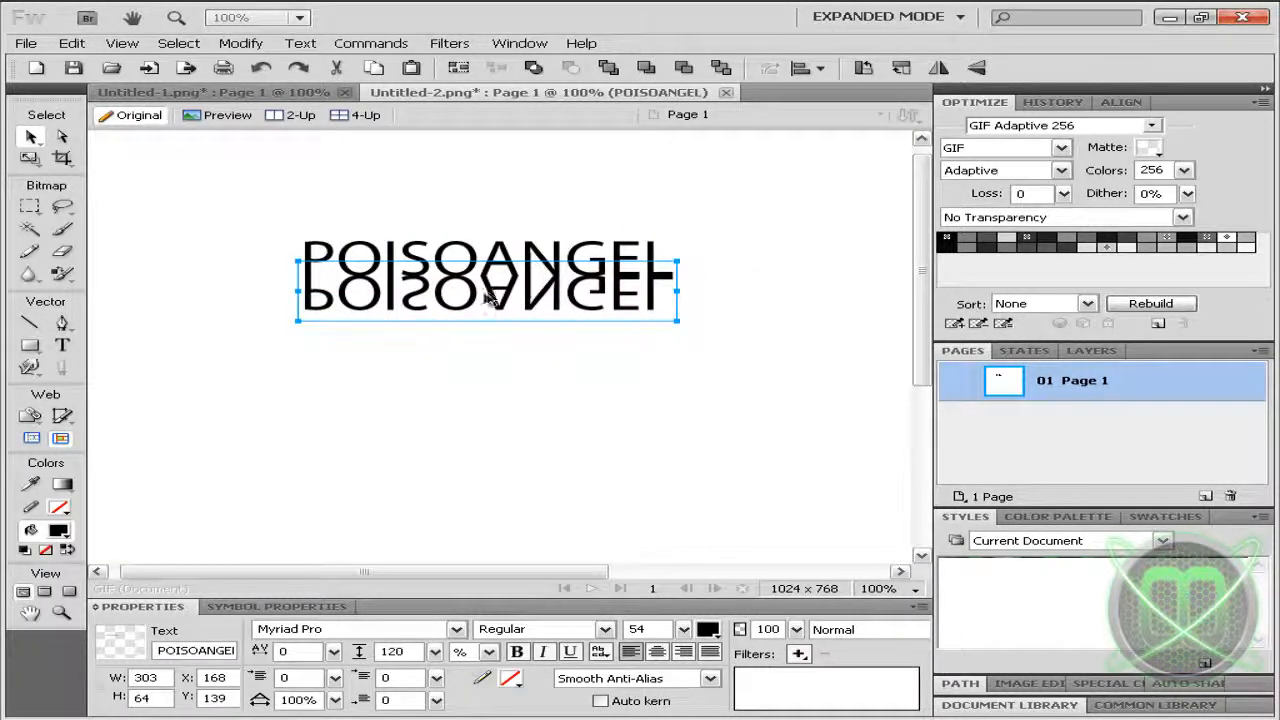
Step: Apply a top-to-bottom linear Auto Vector Mask to the flipped copy
click(371, 43)
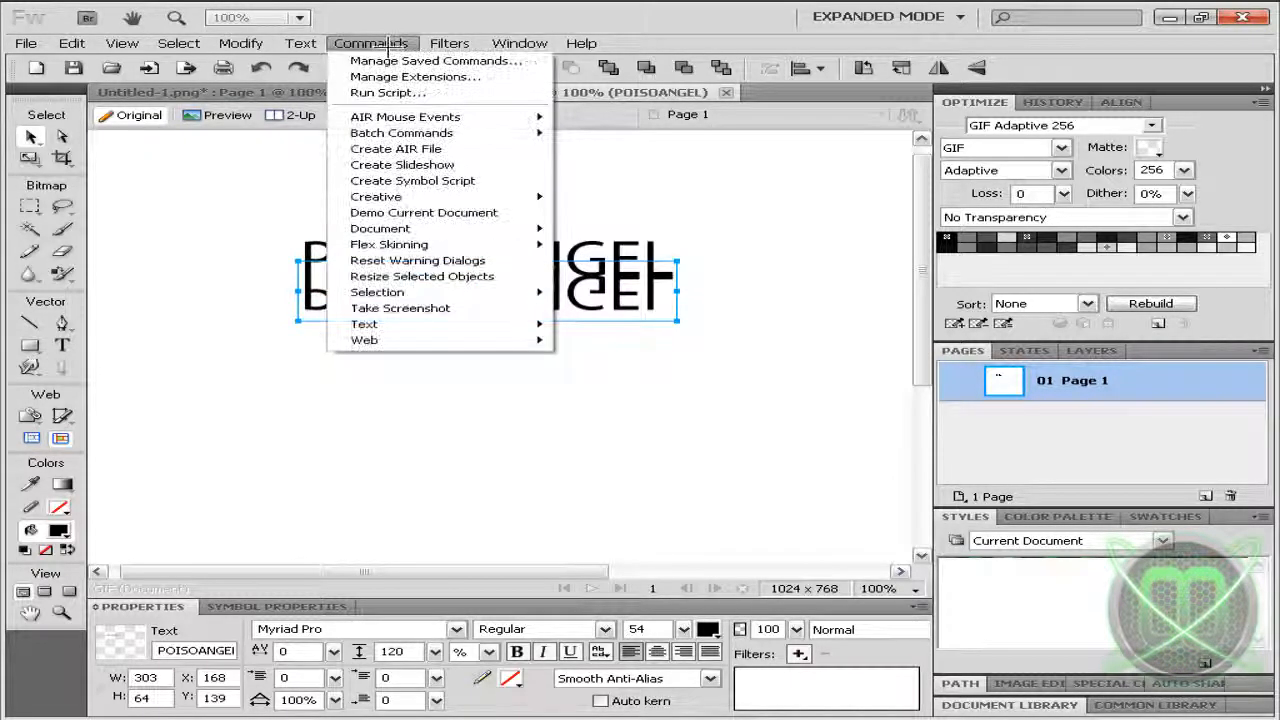
mouse_move(376, 196)
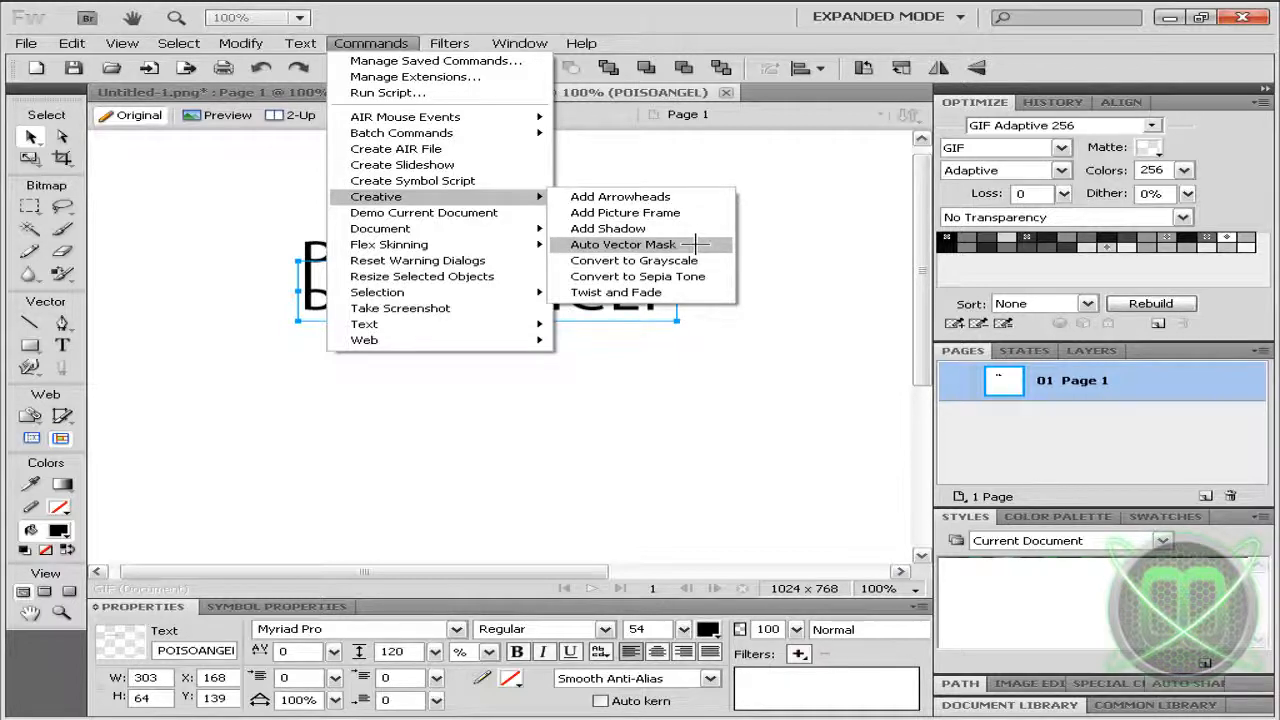
click(607, 228)
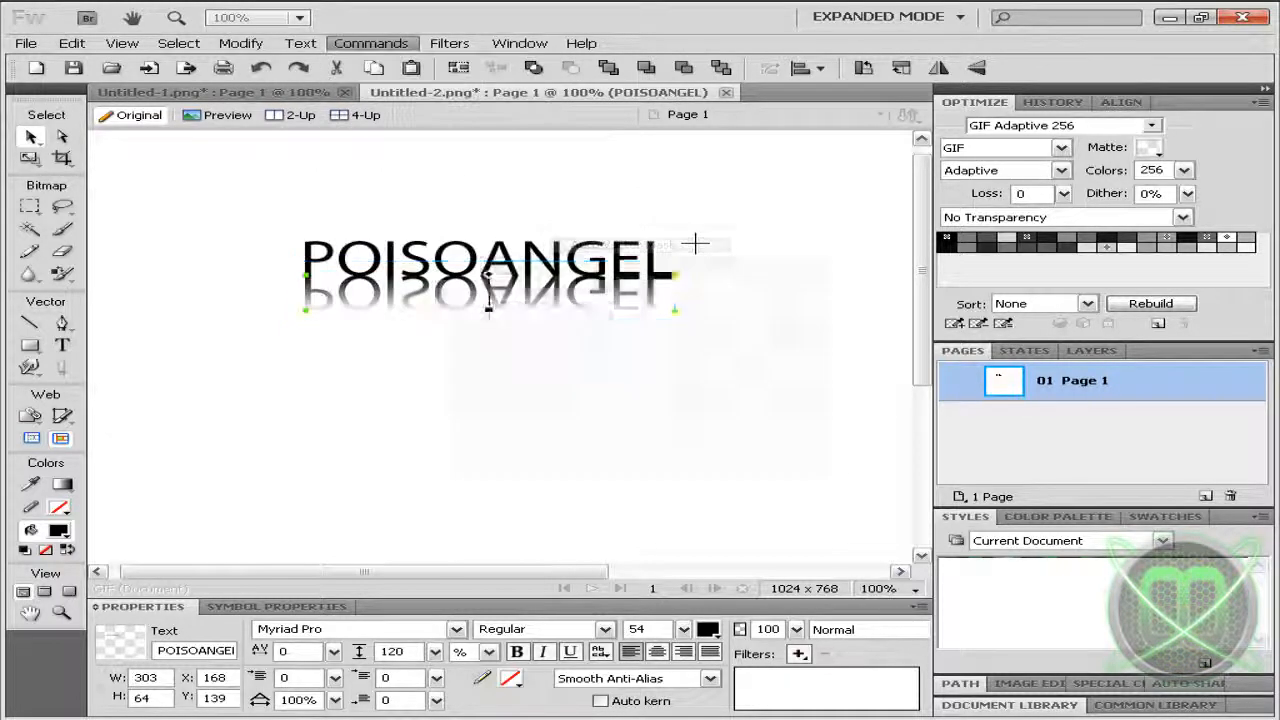
click(371, 43)
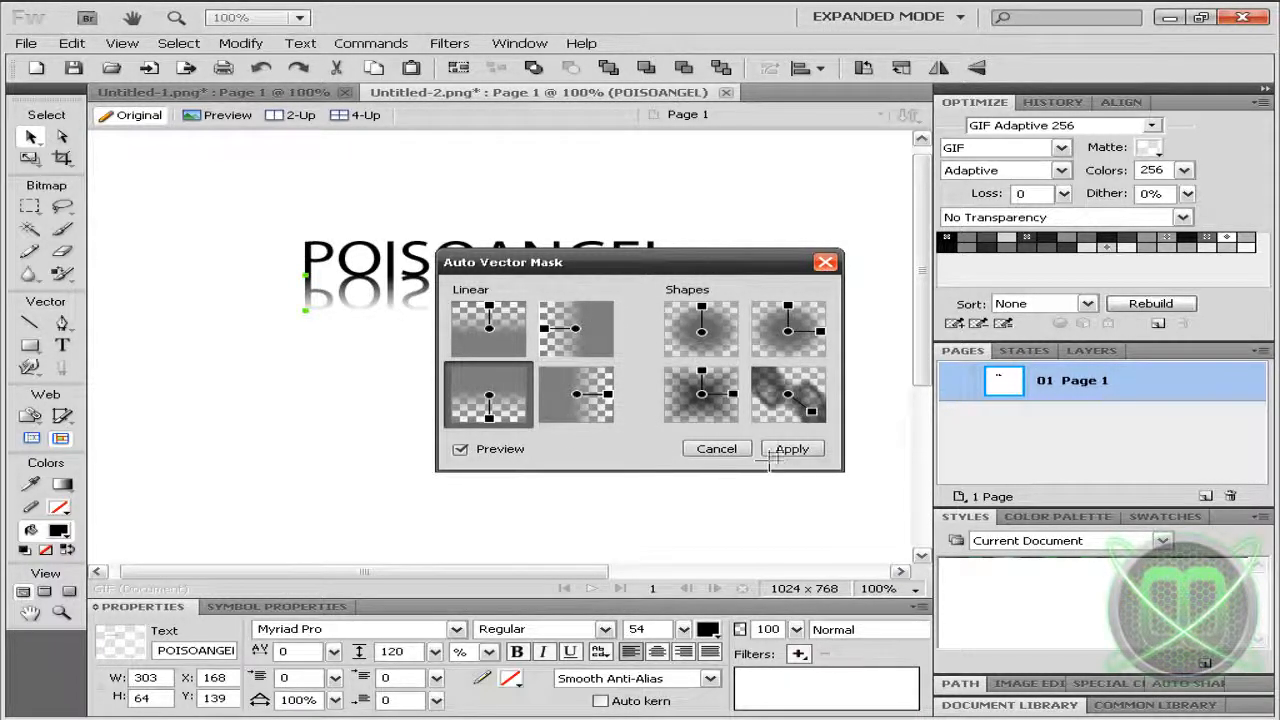
click(791, 448)
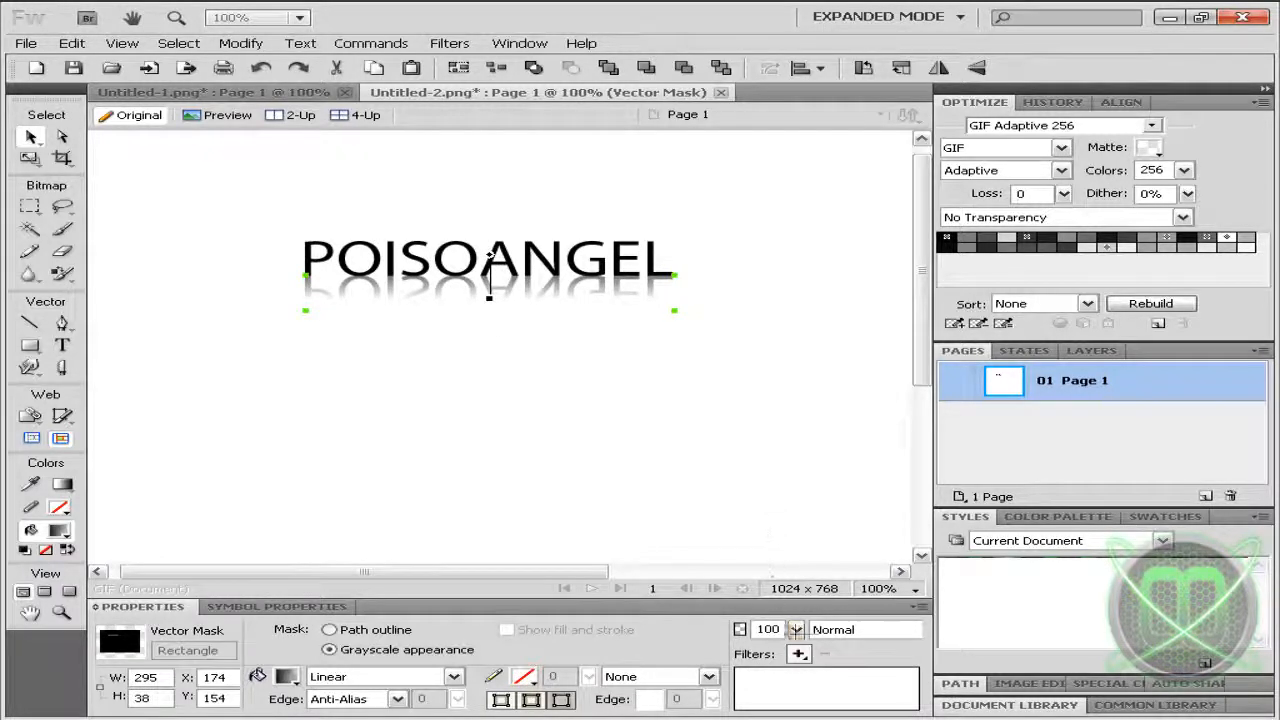
Step: Set the reflection mask's opacity to 78% and deselect to view the result
click(795, 629)
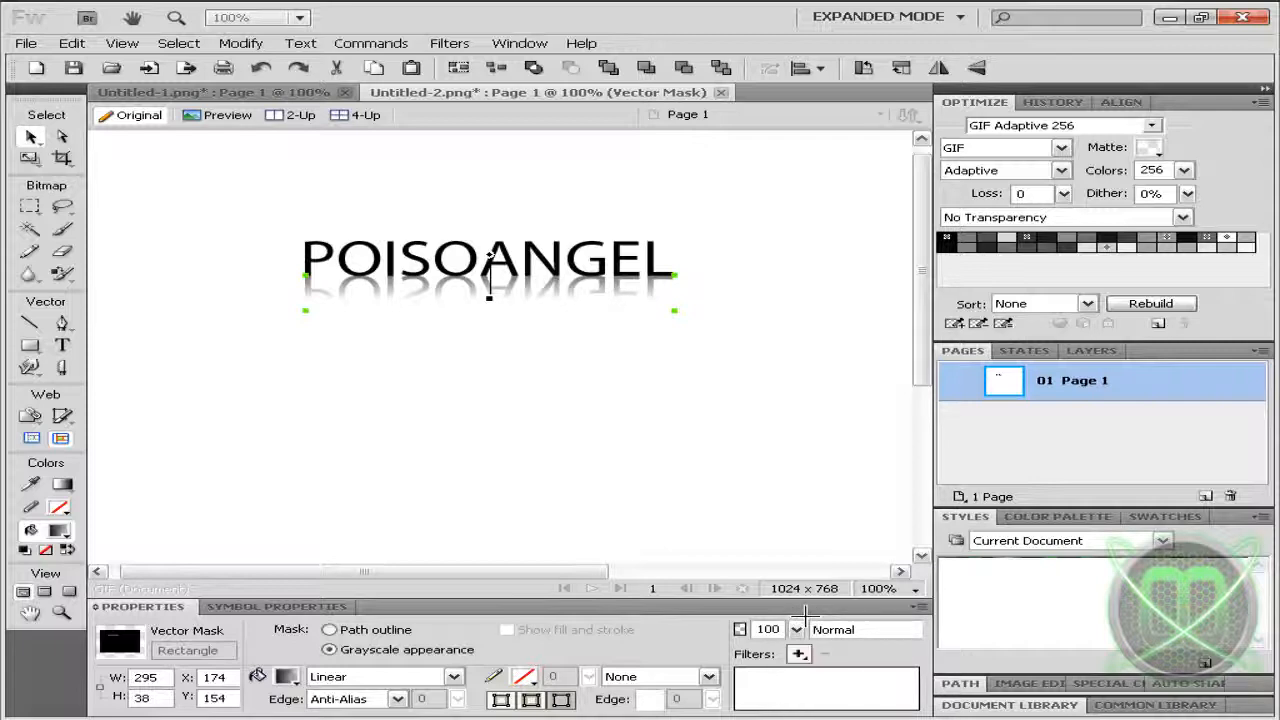
click(796, 629)
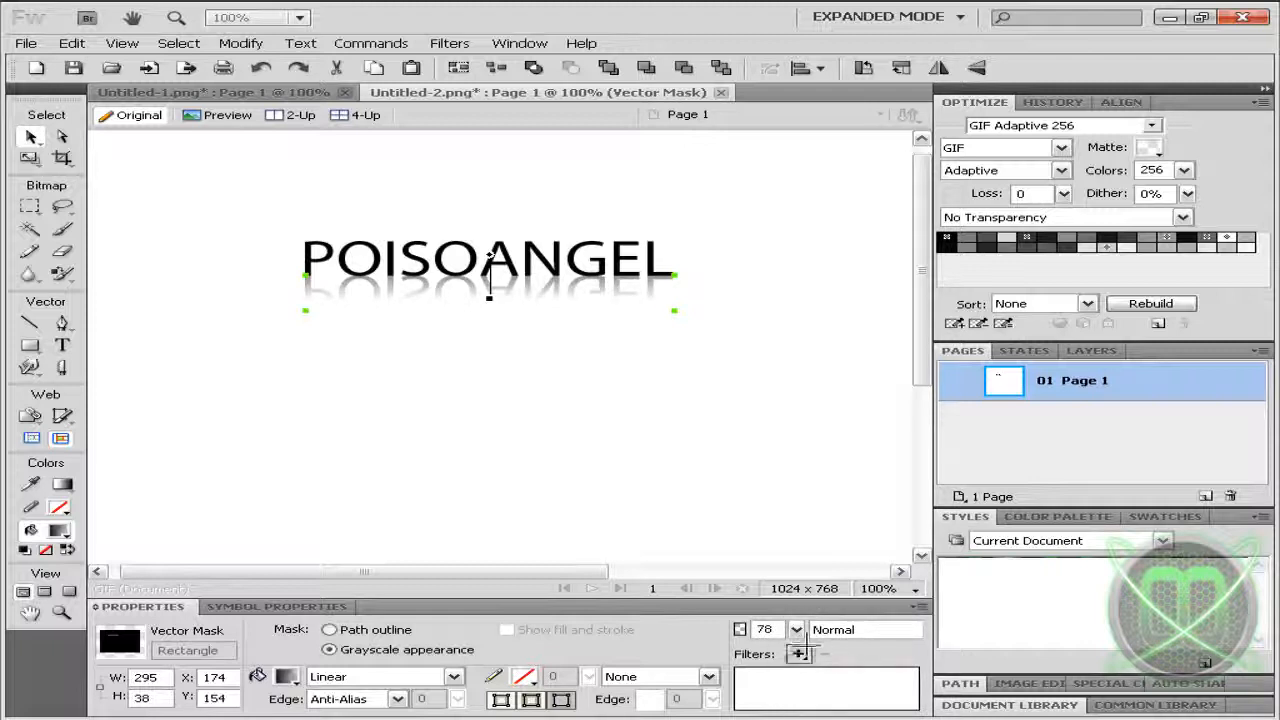
click(796, 629)
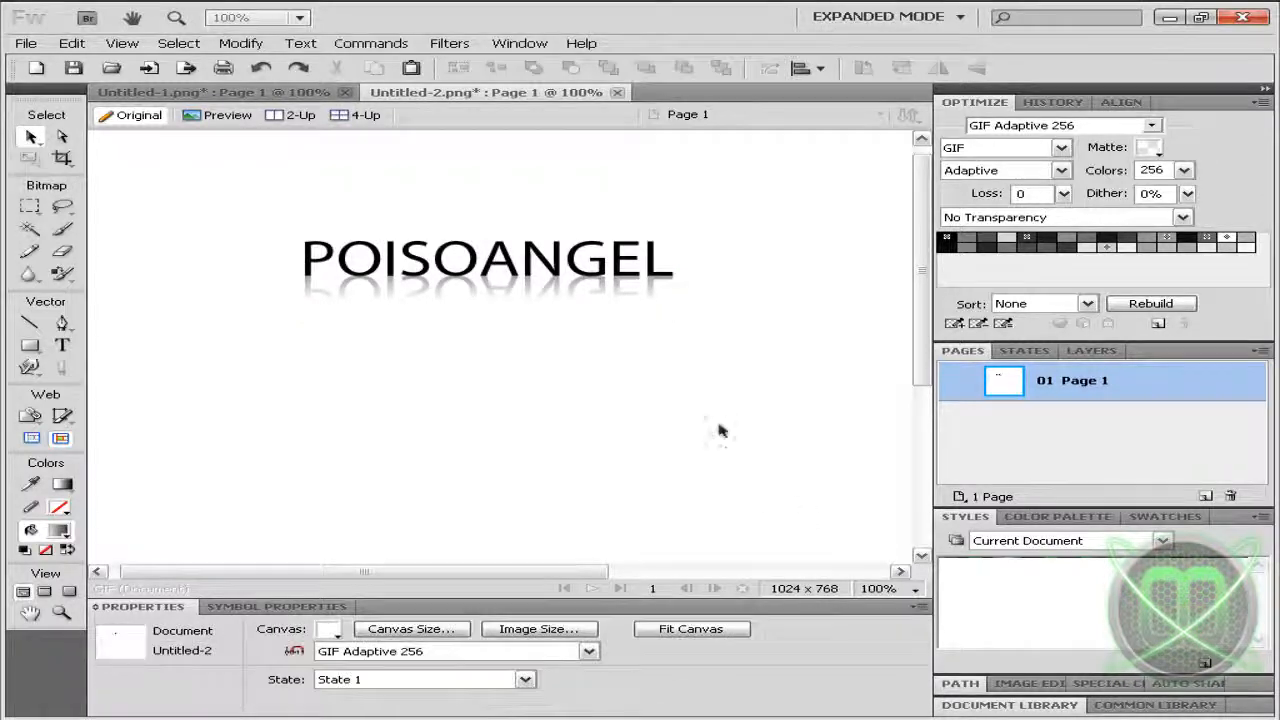
mouse_move(825, 380)
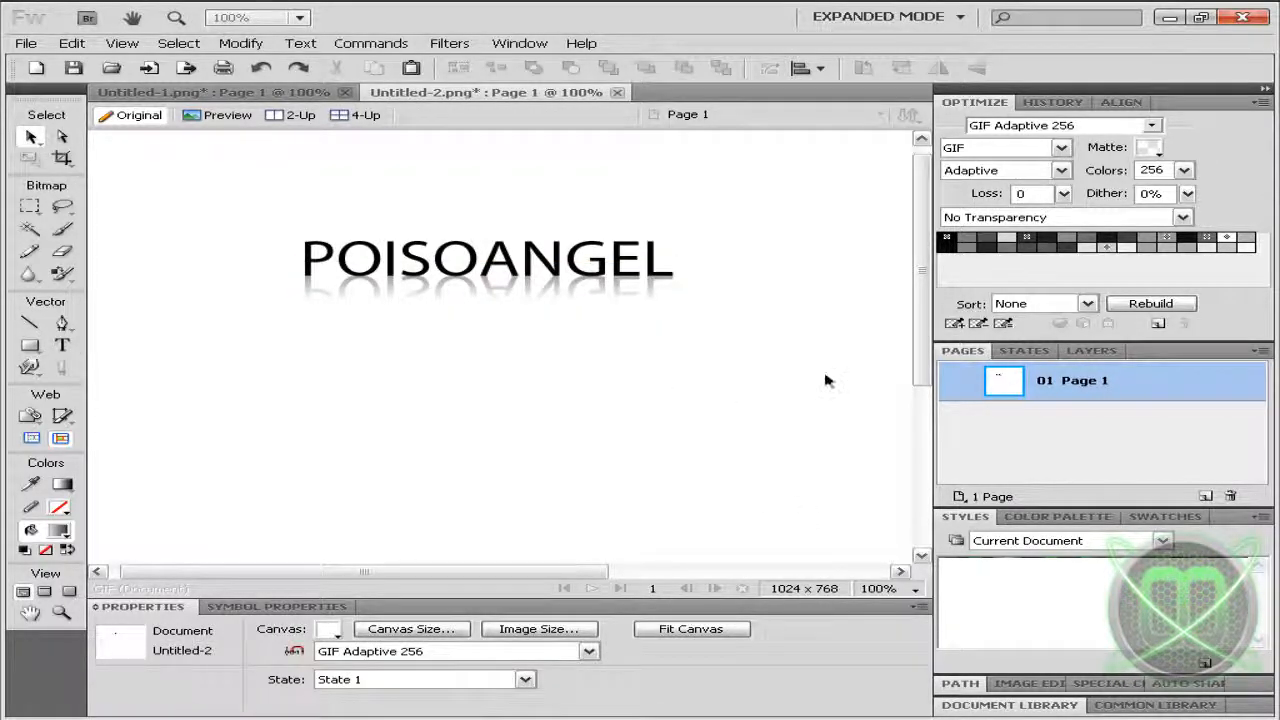